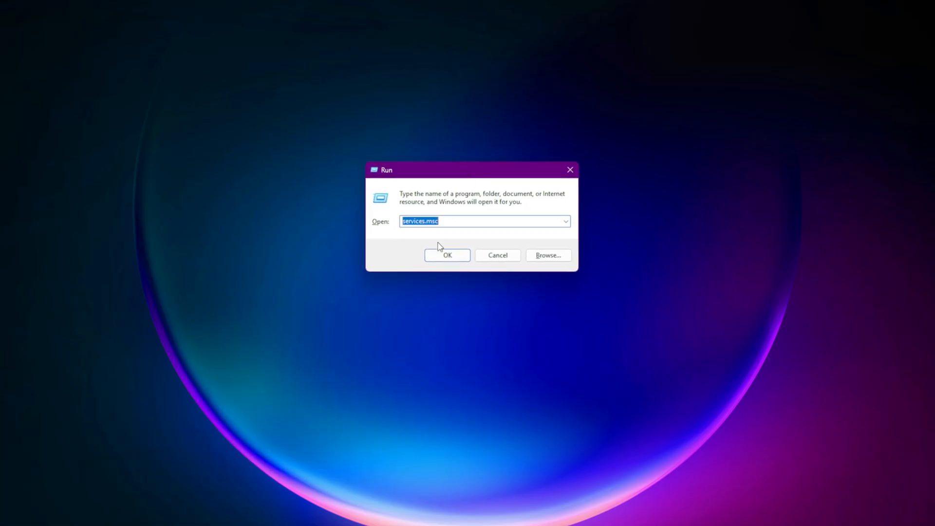
Launch the Services console from the Run dialog with services.msc.
{"action": "left_click", "coordinate": [447, 254]}
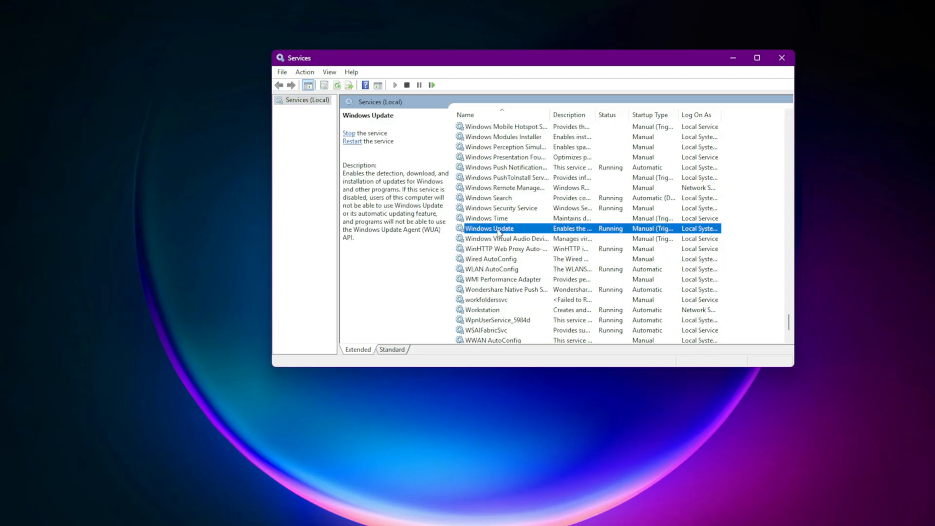
Restart the Windows Update service and start then restart the Background Intelligent Transfer Service.
{"action": "right_click", "coordinate": [489, 228]}
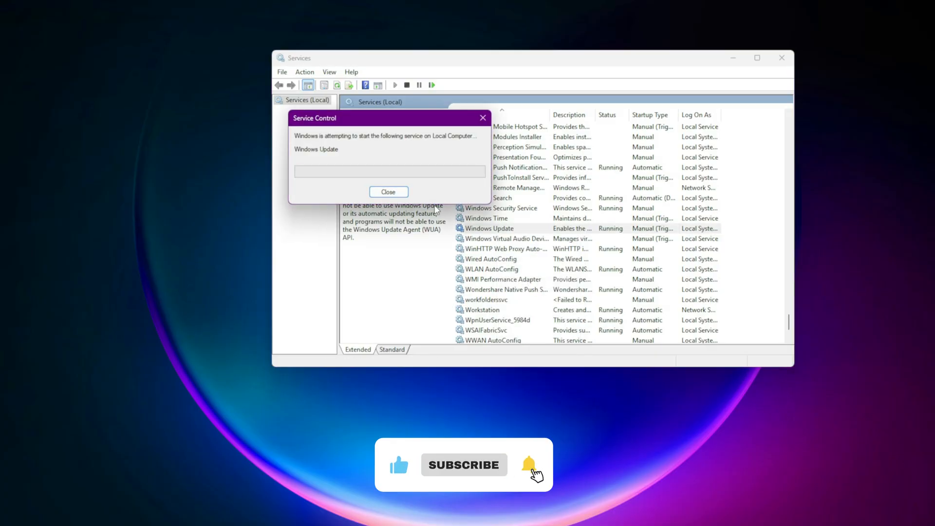
{"action": "left_click", "coordinate": [388, 192]}
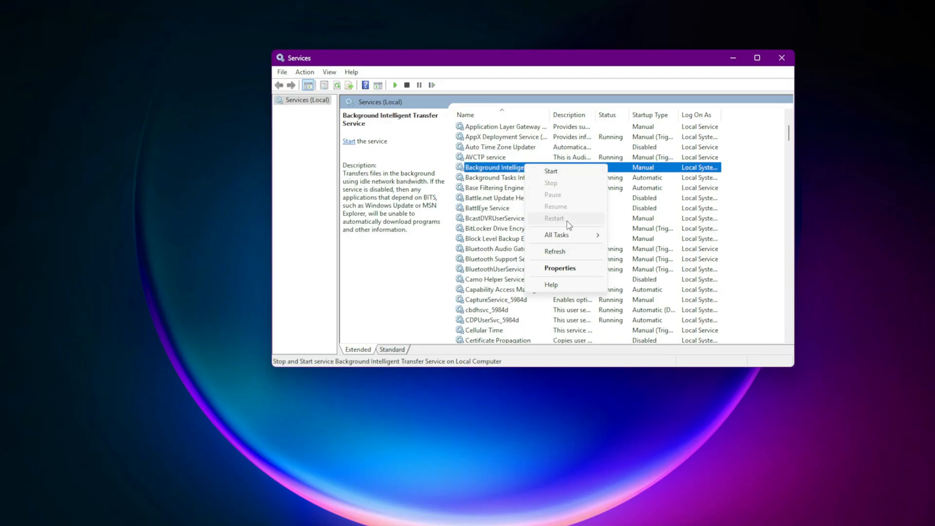
{"action": "left_click", "coordinate": [550, 172]}
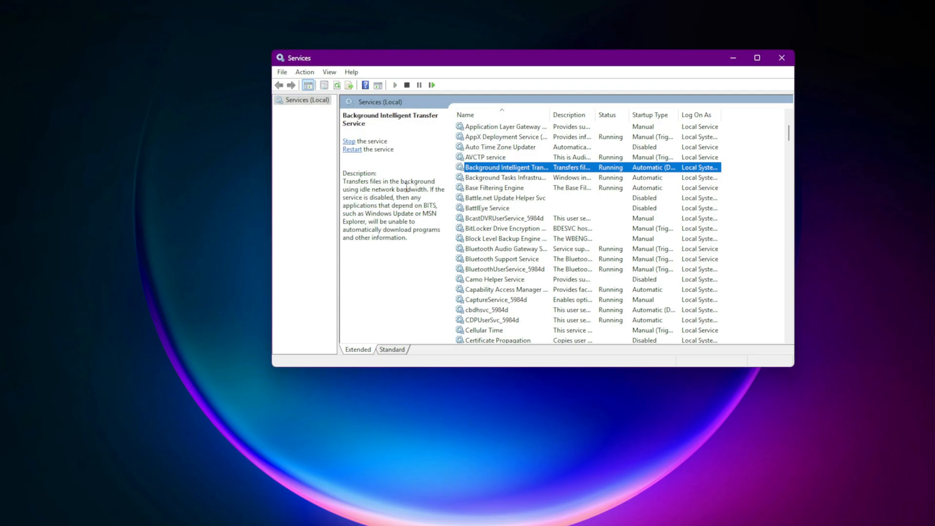
{"action": "left_click", "coordinate": [348, 141]}
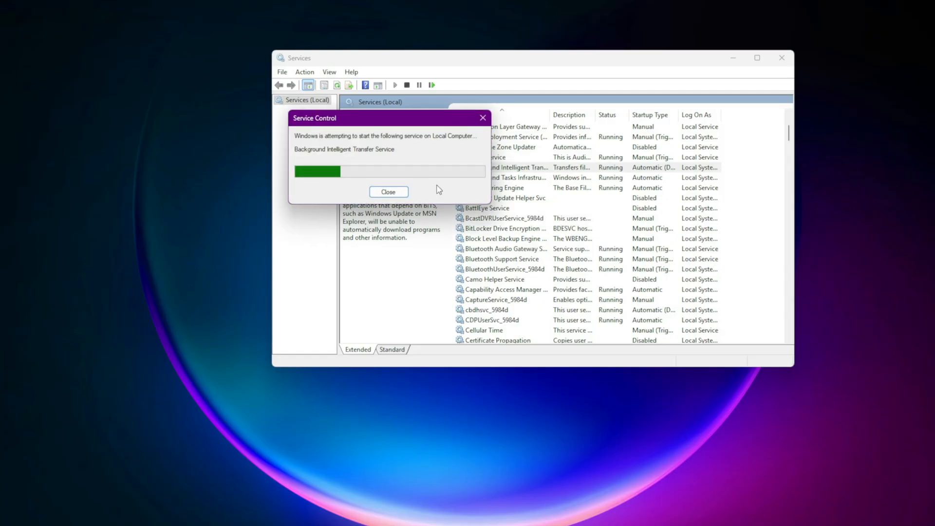
Restart the Cryptographic Services service from its context menu.
{"action": "left_click", "coordinate": [389, 192]}
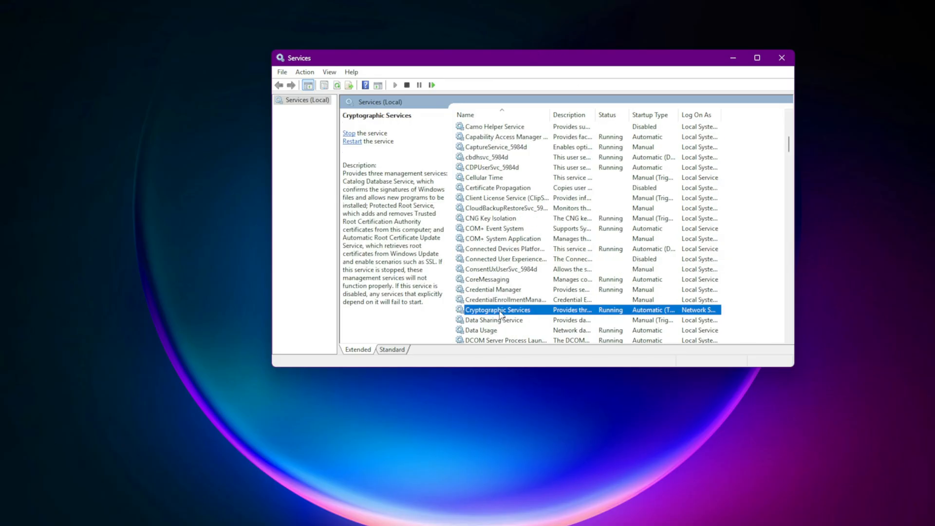
{"action": "right_click", "coordinate": [498, 310]}
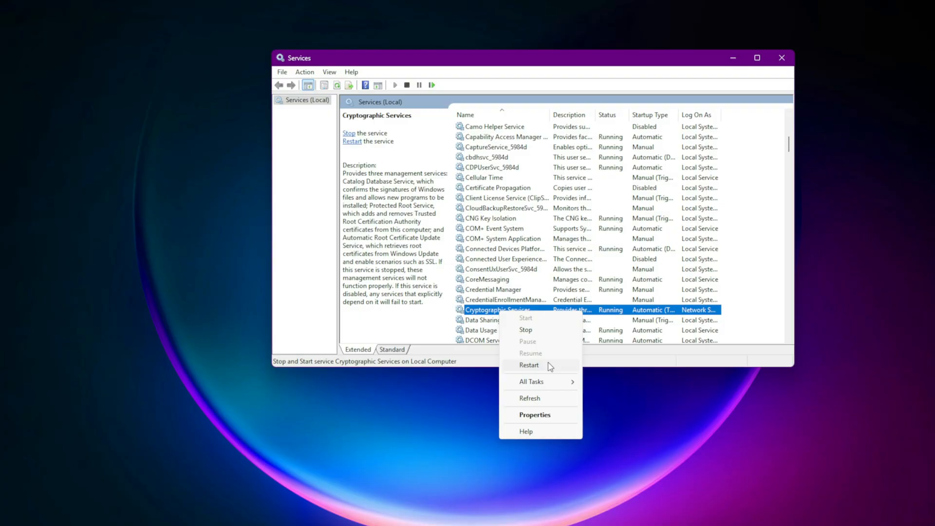
{"action": "left_click", "coordinate": [528, 366]}
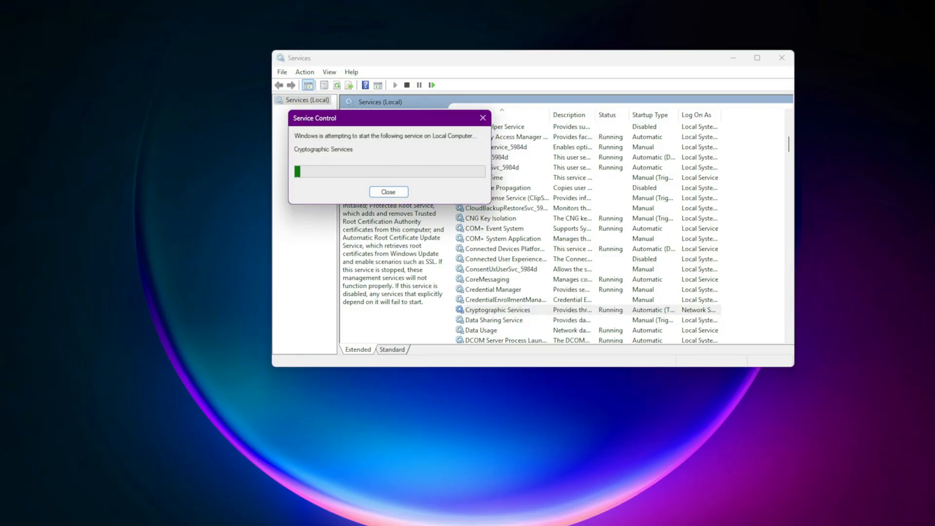
{"action": "left_click", "coordinate": [388, 192]}
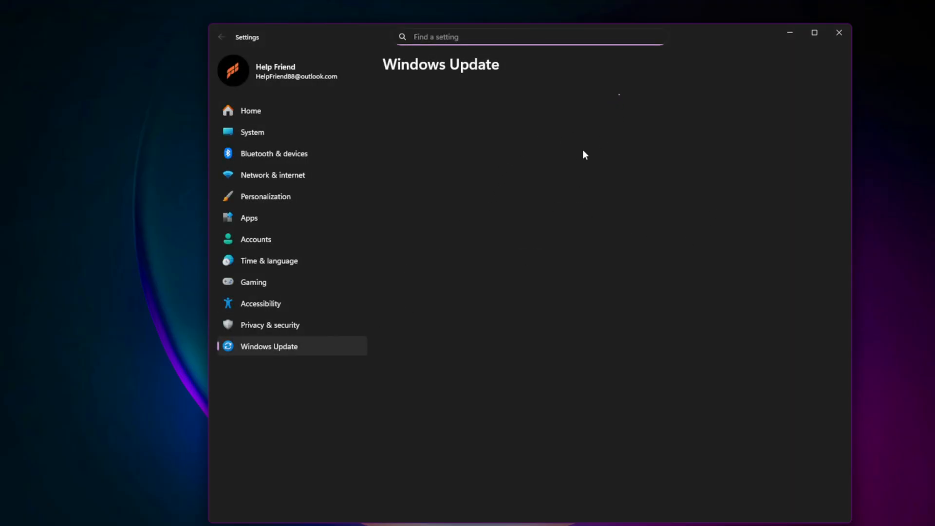
{"action": "mouse_move", "coordinate": [652, 158]}
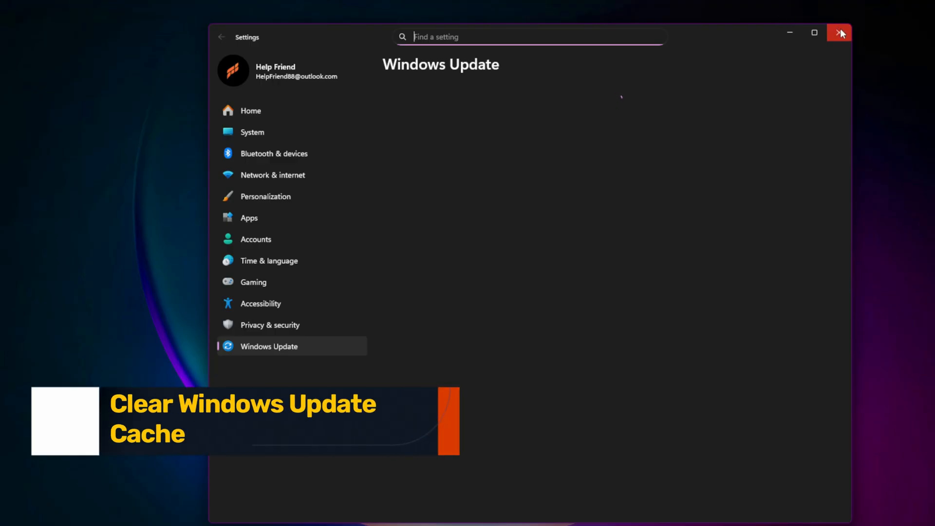
Close the Settings window on the Windows Update page, leaving the desktop.
{"action": "left_click", "coordinate": [839, 33]}
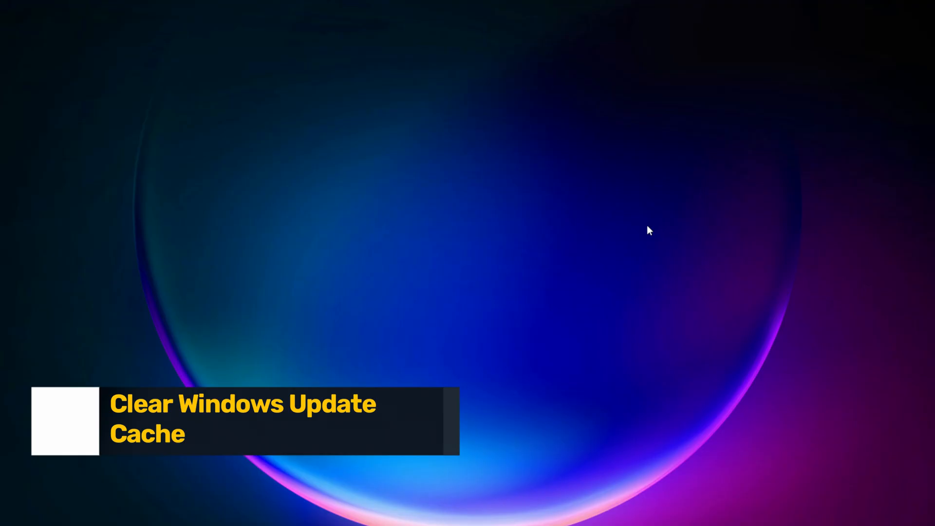
In an administrator Command Prompt, stop the wuauserv, bits and cryptsvc services.
{"action": "right_click", "coordinate": [383, 208]}
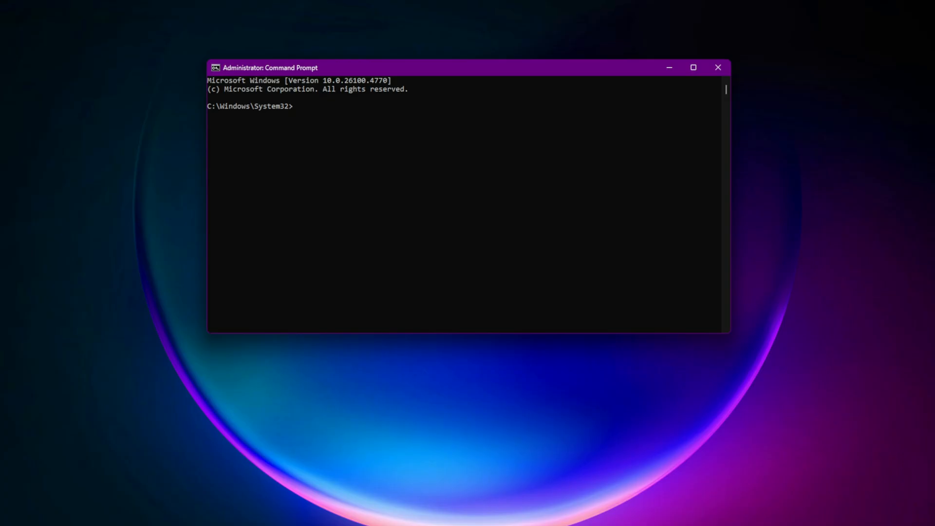
{"action": "type", "text": "net stop wuauserv"}
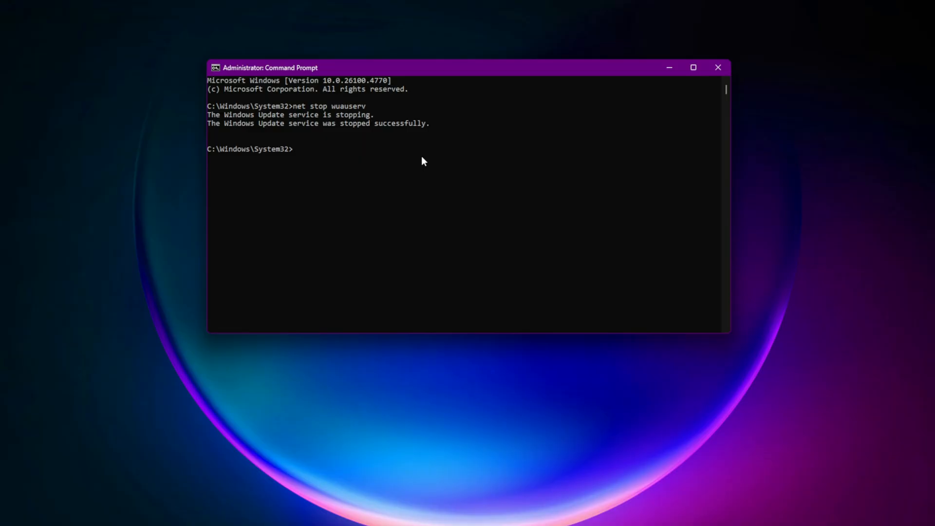
{"action": "type", "text": "net stop bits"}
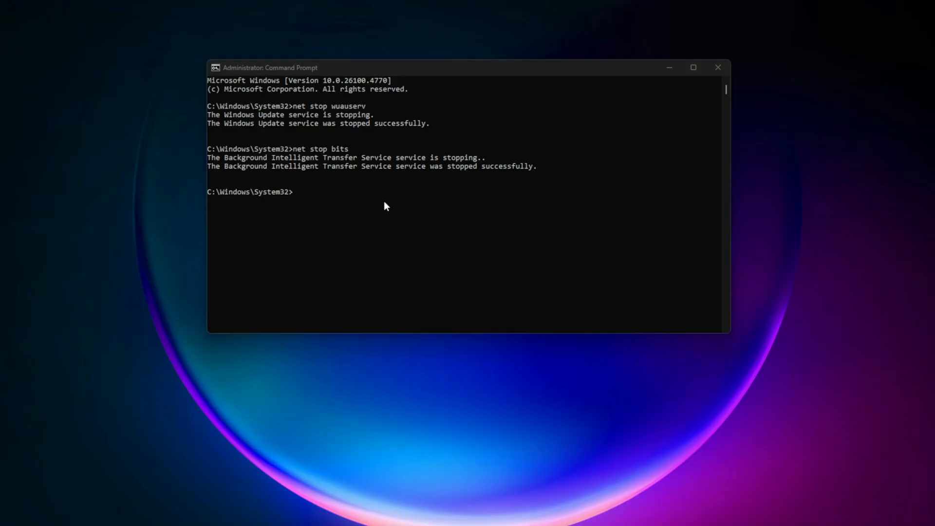
{"action": "type", "text": "net stop cryptsvc"}
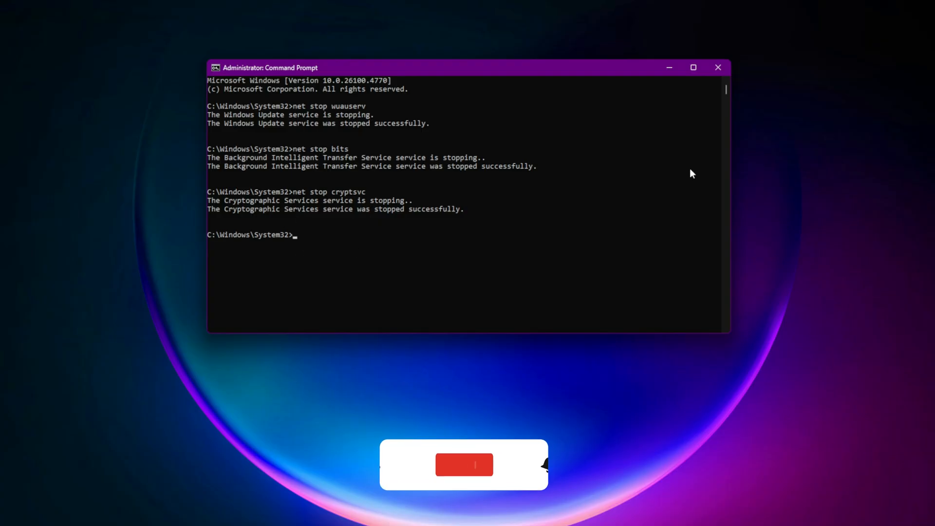
Delete the SoftwareDistribution\Download cache, then start wuauserv and cryptsvc again.
{"action": "type", "text": "del /s /q %windir%\\SoftwareDistribution\\Download"}
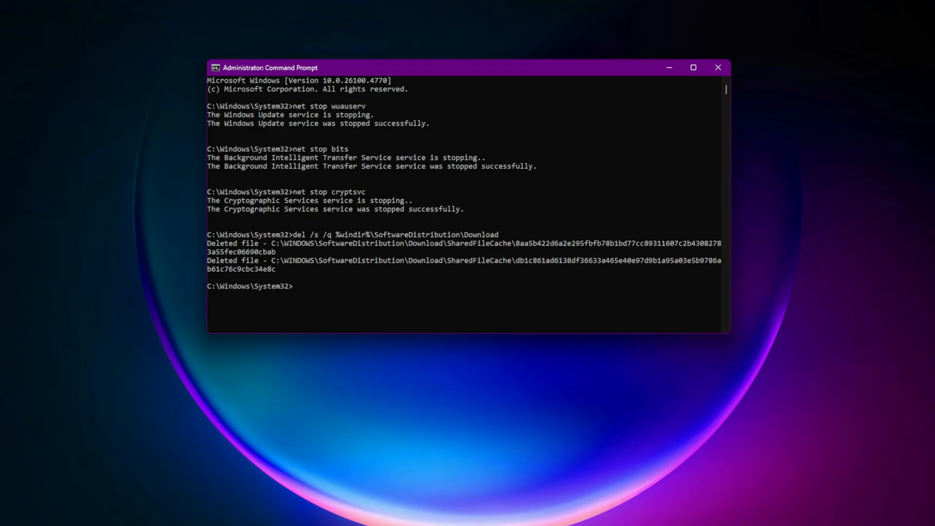
{"action": "type", "text": "net start wuauserv"}
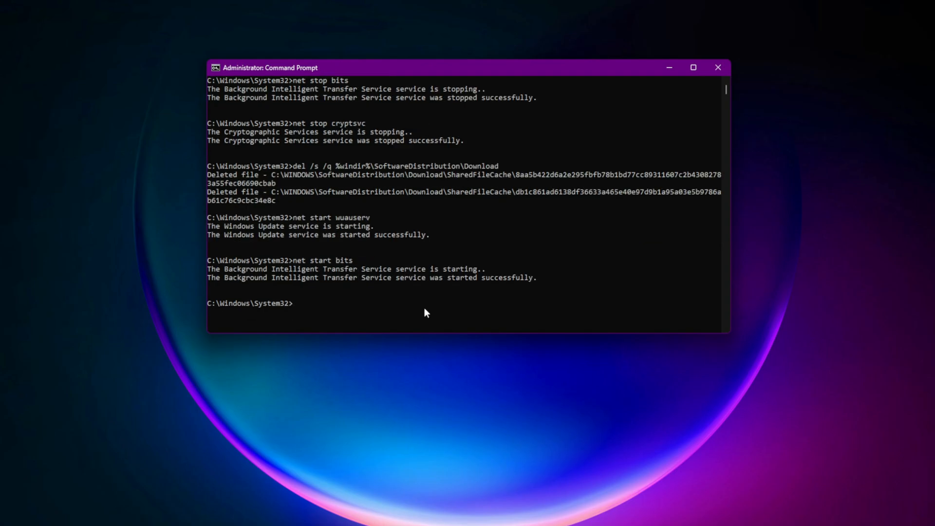
{"action": "type", "text": "net start cryptsvc"}
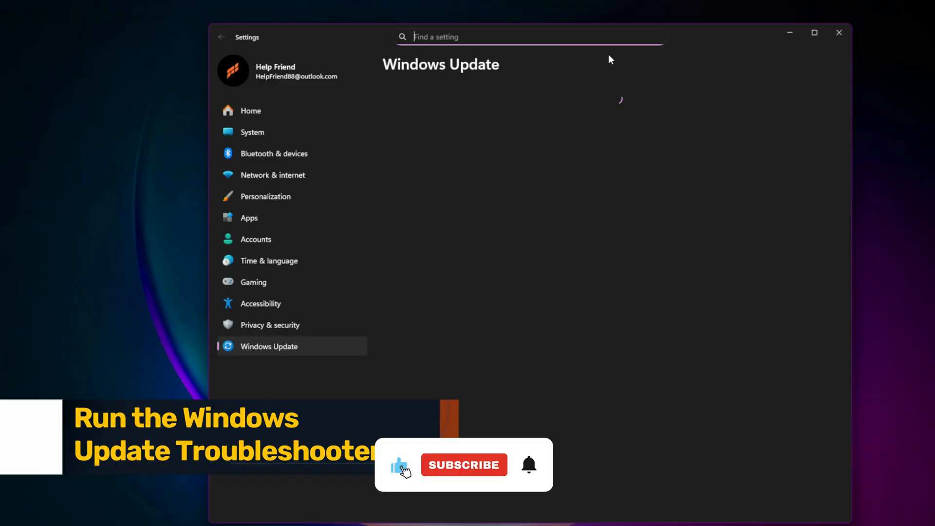
Show the Other troubleshooters list under System > Troubleshoot in Settings.
{"action": "left_click", "coordinate": [251, 132]}
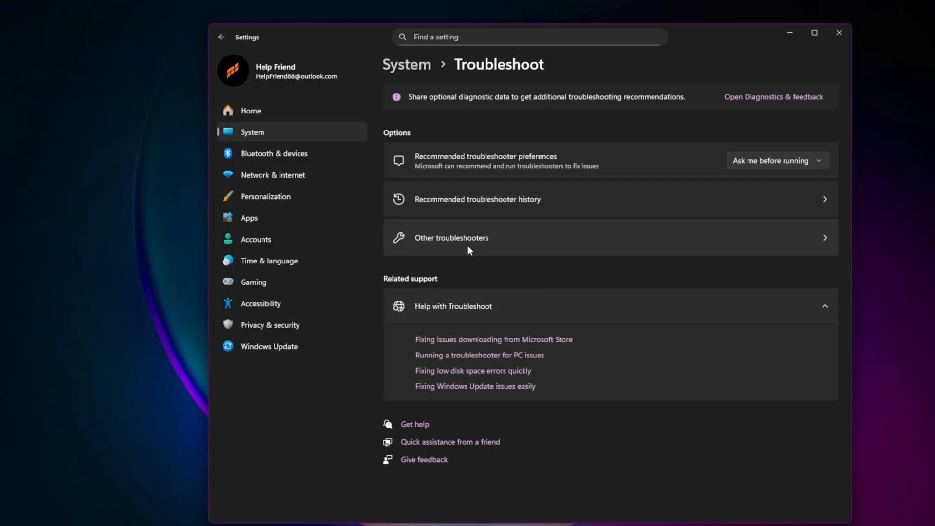
{"action": "left_click", "coordinate": [451, 237]}
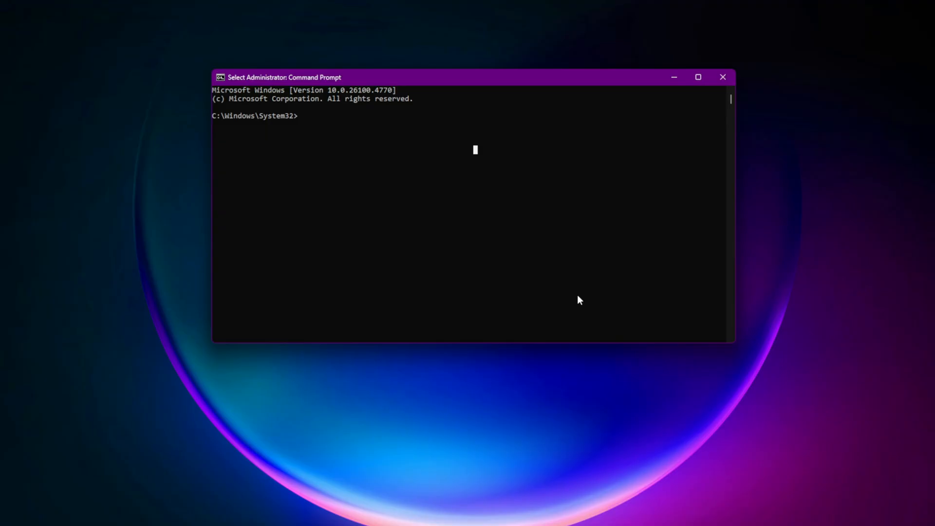
Run sfc /scannow with no integrity violations, then start DISM /Online /Cleanup-Image /RestoreHealth.
{"action": "type", "text": "sfc /scannow"}
{"action": "type", "text": "DISM /Online /Cleanup-Image /RestoreHealth"}
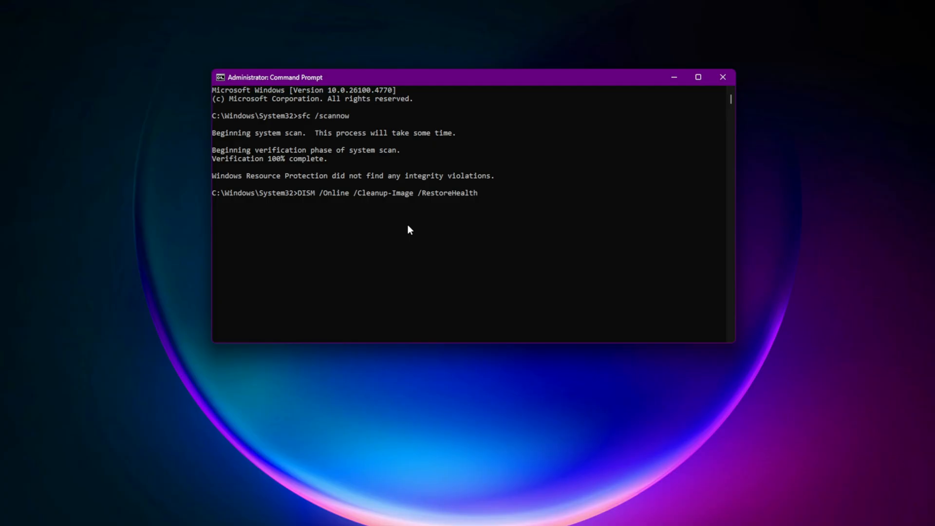
{"action": "key", "text": "enter"}
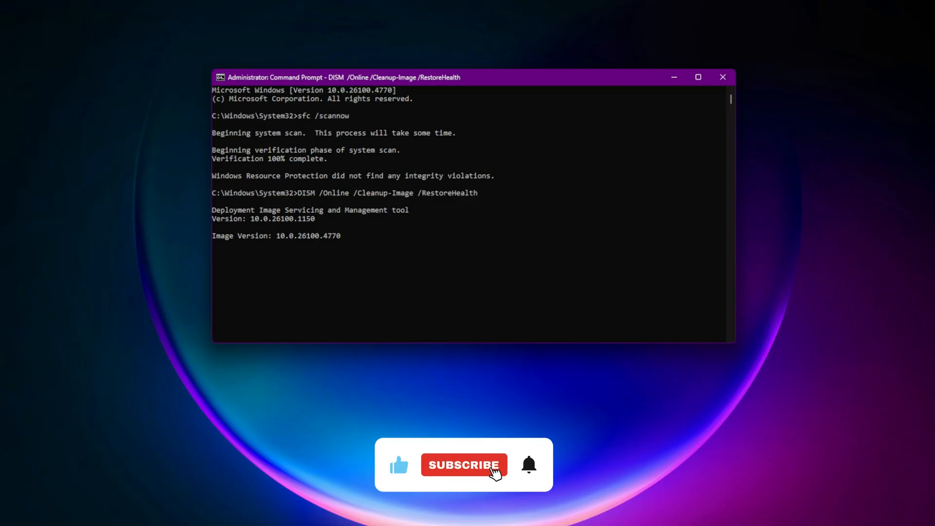
{"action": "left_click", "coordinate": [463, 465]}
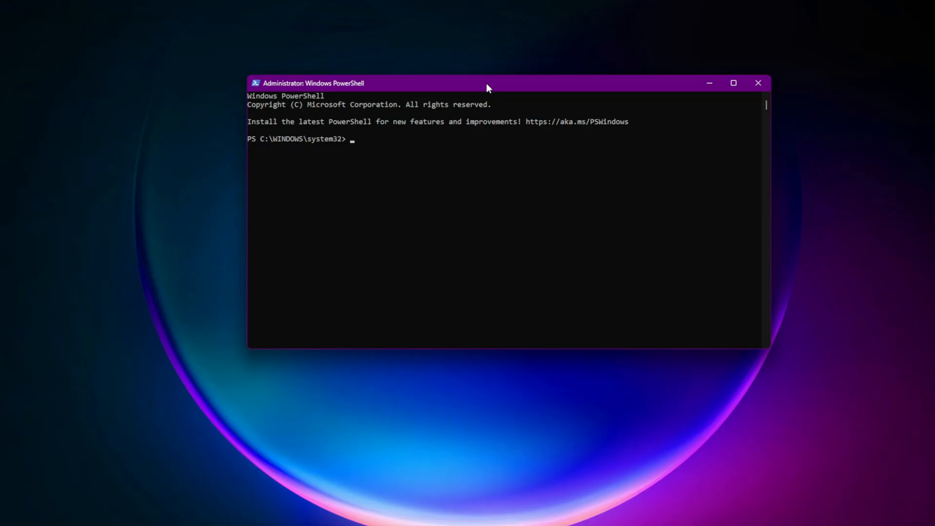
Enter Get-Service -Name wuauserv, bits, cryptsvc | Stop-Service -Force in admin PowerShell.
{"action": "type", "text": "Get-Service -Name wuauserv, bits, cryptsvc | Stop-Service -Force"}
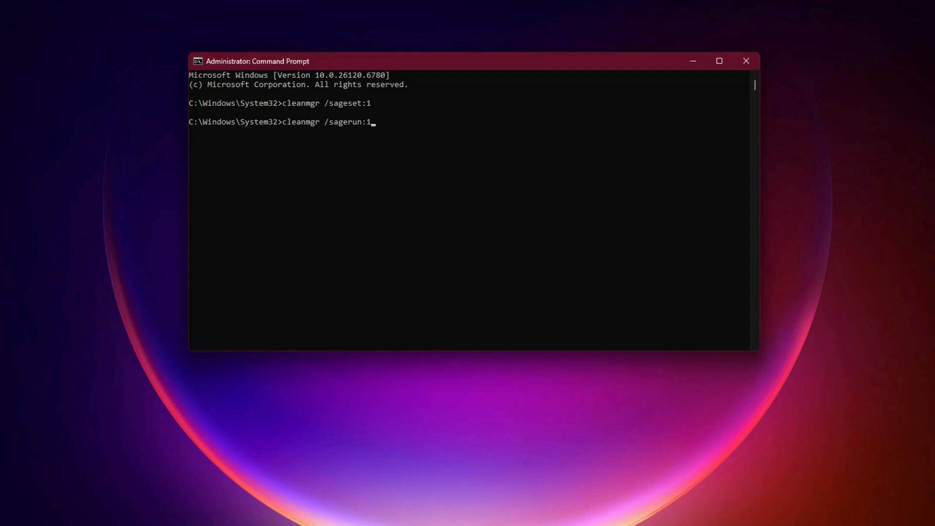
Run cleanmgr /sagerun:1 so Disk Cleanup starts scanning drive C.
{"action": "key", "text": "enter"}
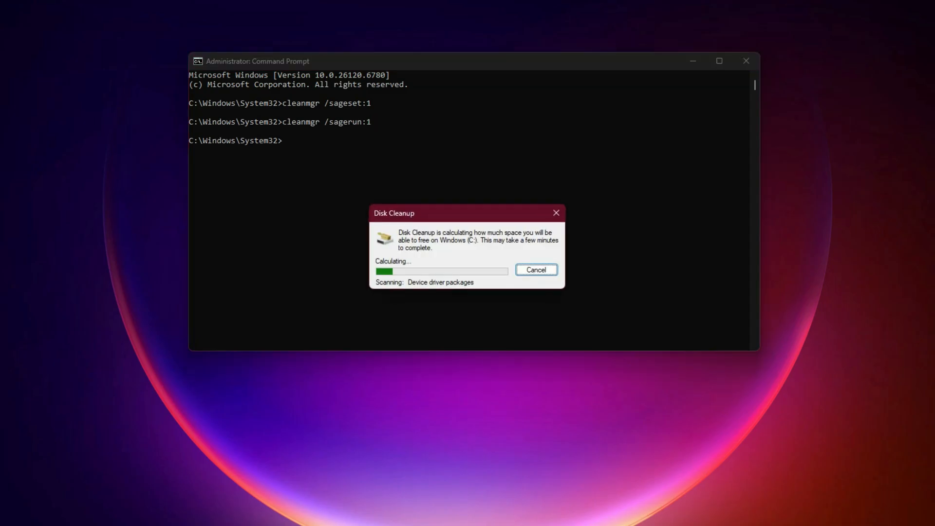